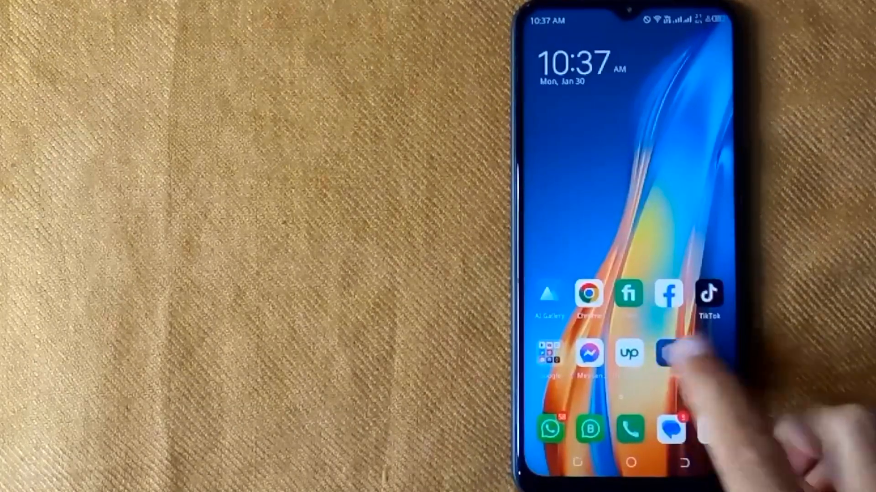
# - Launch the Settings app from the Android home screen
pyautogui.click(670, 353)
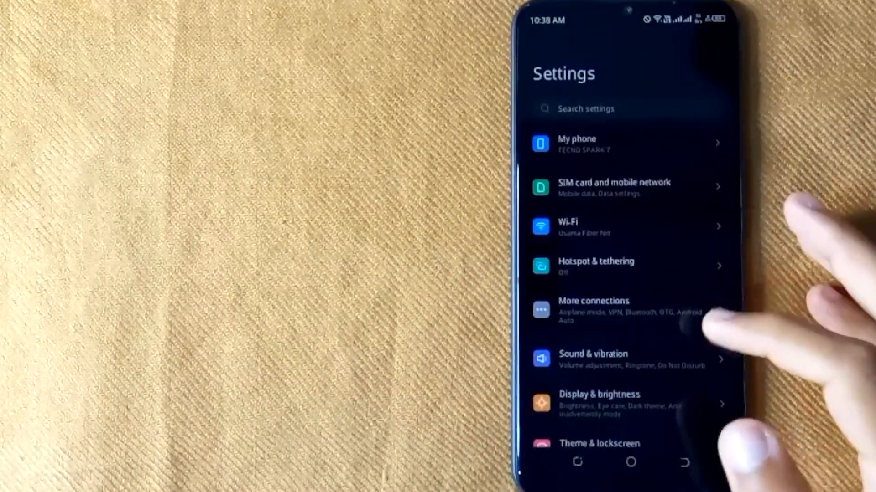
# - Scroll down the Settings list to reach the Battery Lab page showing 89% charge
pyautogui.scroll(-3)
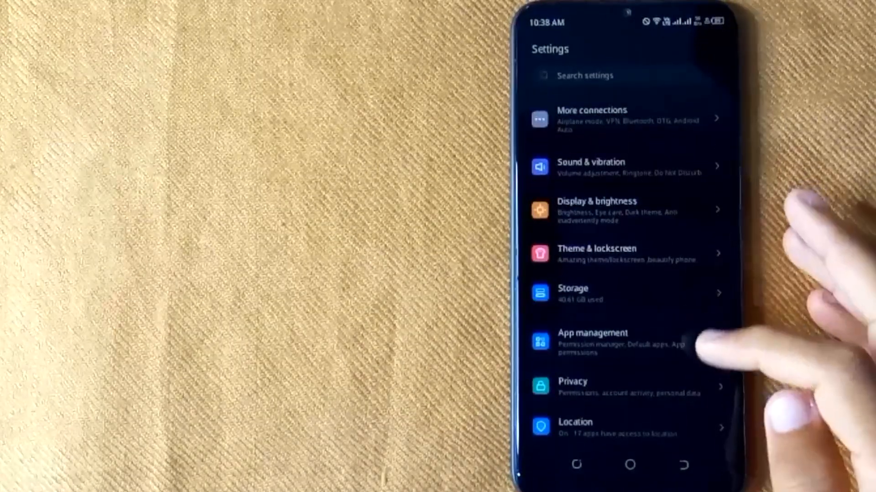
pyautogui.scroll(-3)
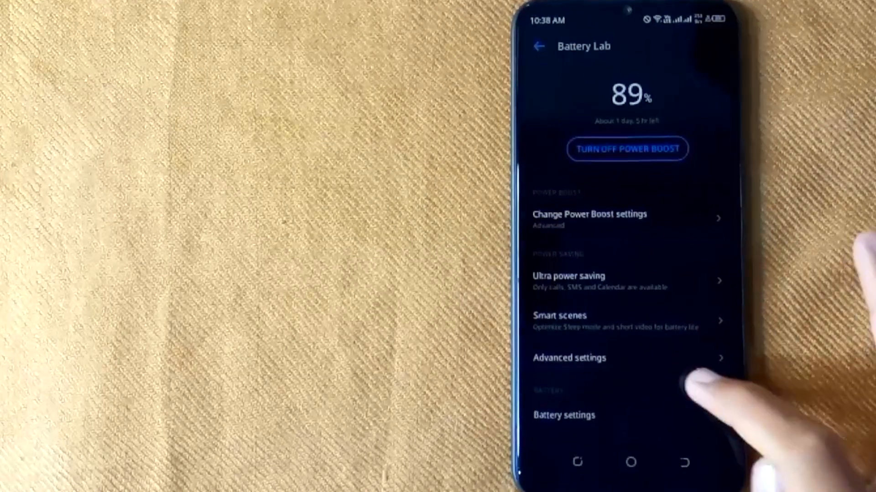
# - Turn off the Battery percentage toggle in Battery settings
pyautogui.click(563, 415)
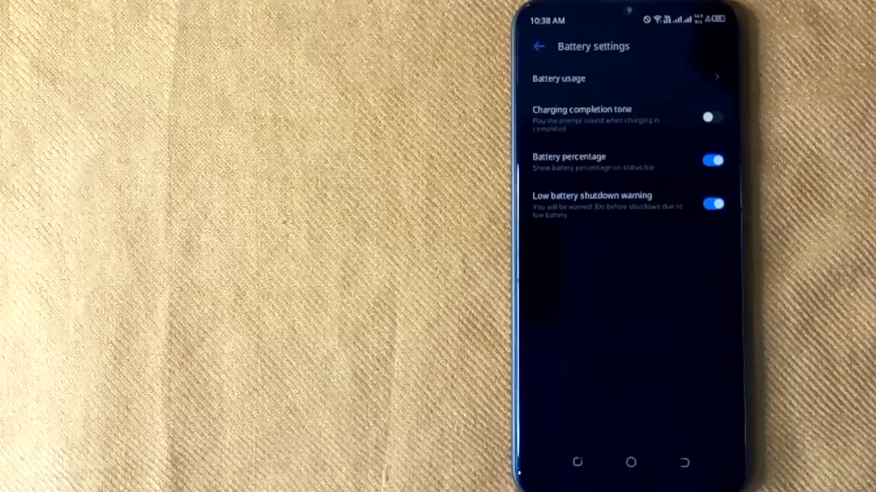
pyautogui.click(712, 161)
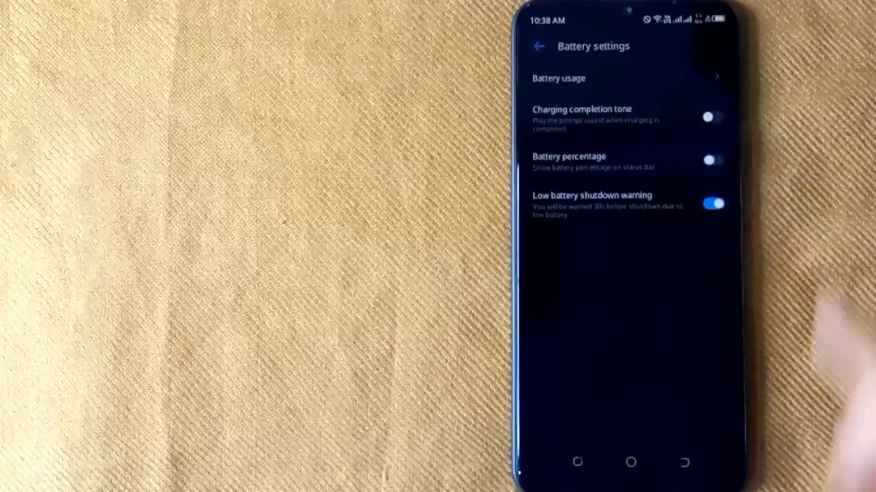